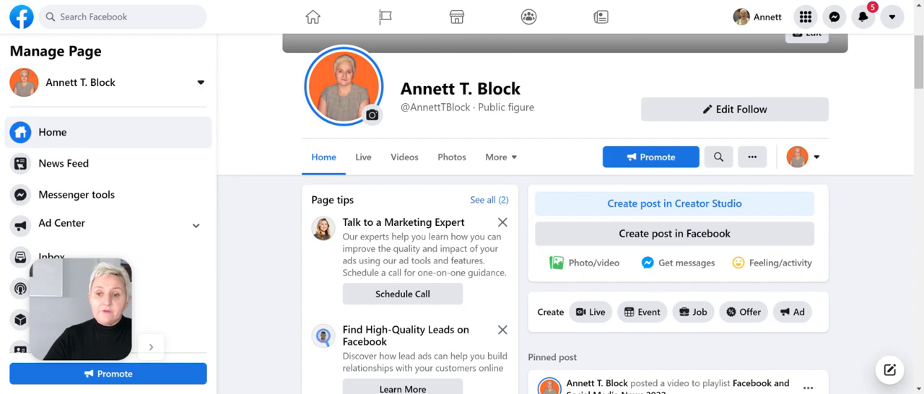
Step: Scroll the Page home down to the How To Change Your Facebook Avatar video post
scroll(down, 3)
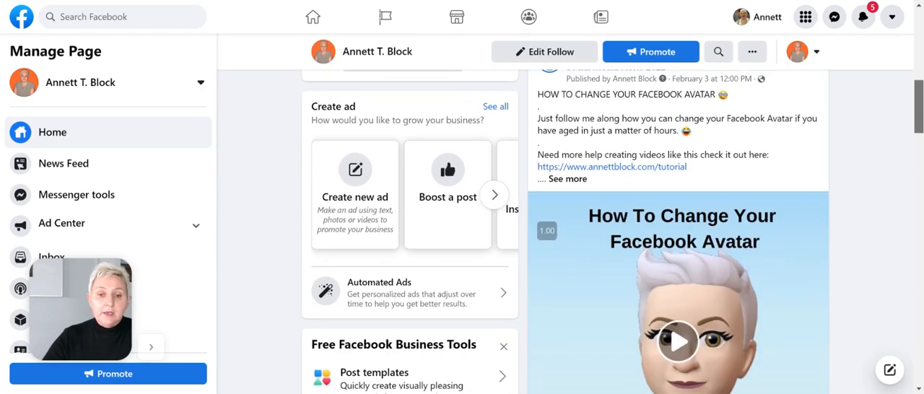
scroll(down, 3)
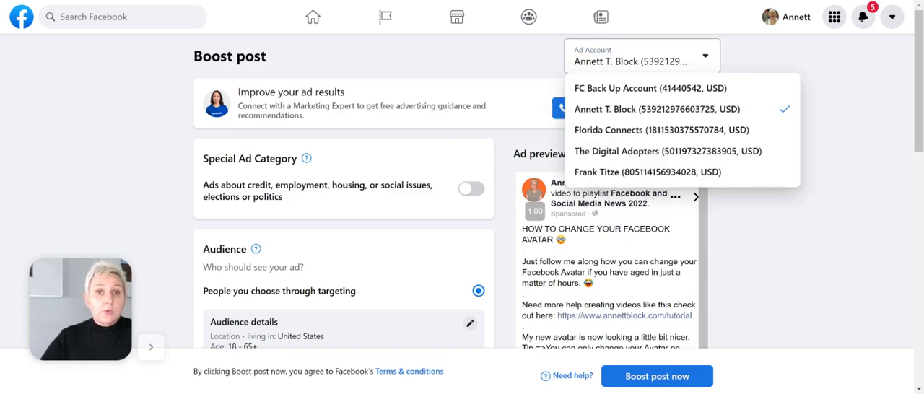
mouse_move(901, 14)
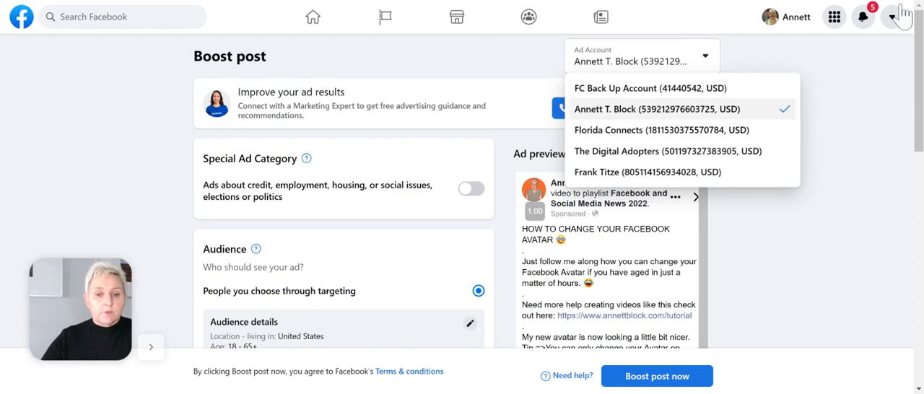
Step: Choose the Florida Connects ad account for the avatar video boost
click(638, 130)
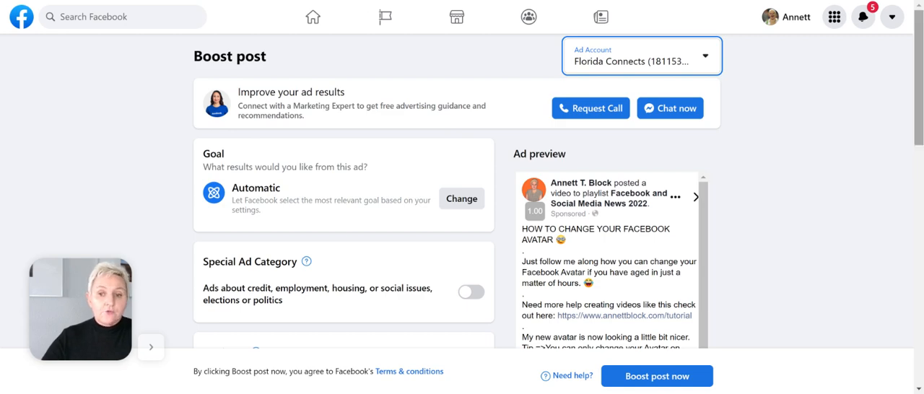
scroll(down, 3)
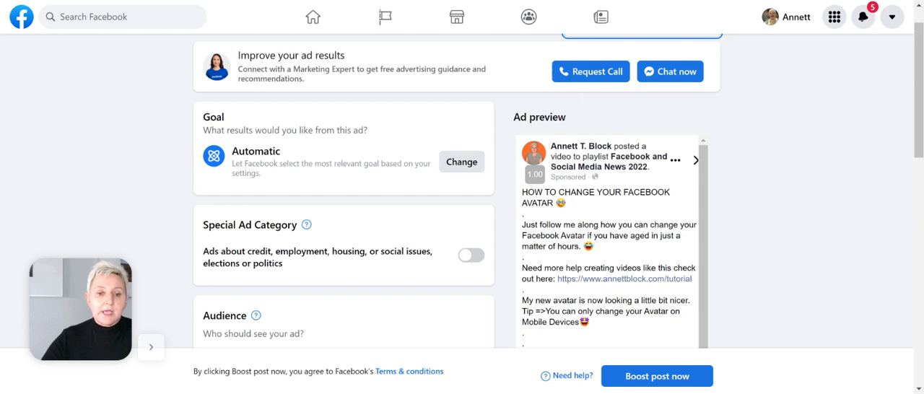
Step: Change the boost goal from Automatic to Get more video views and save
click(461, 161)
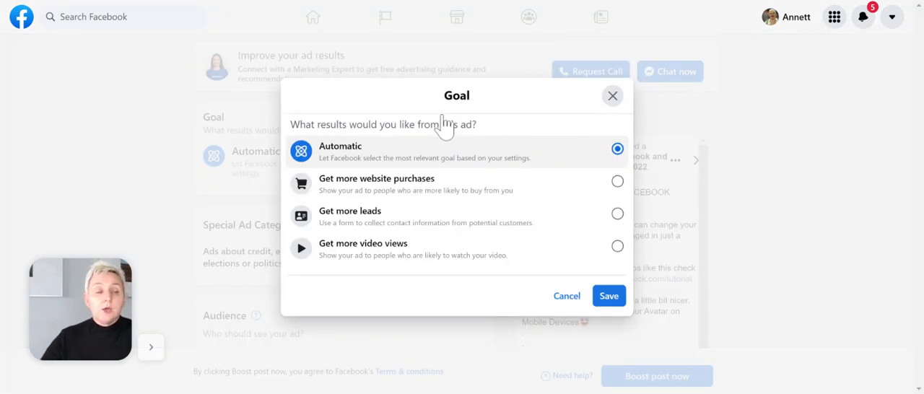
mouse_move(303, 274)
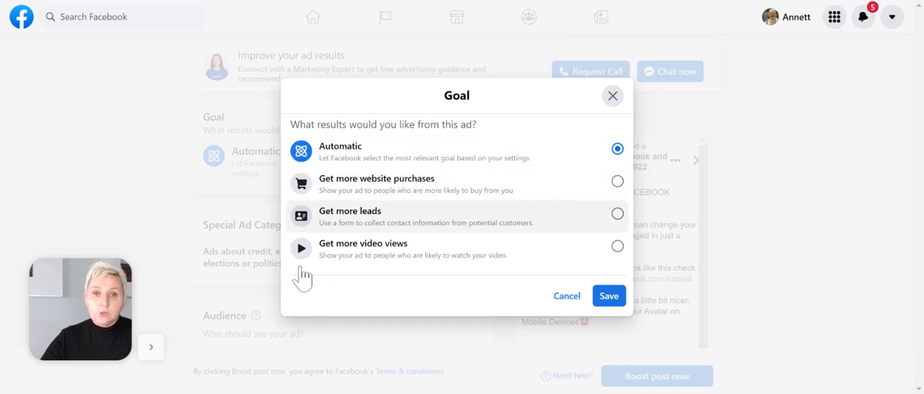
mouse_move(294, 359)
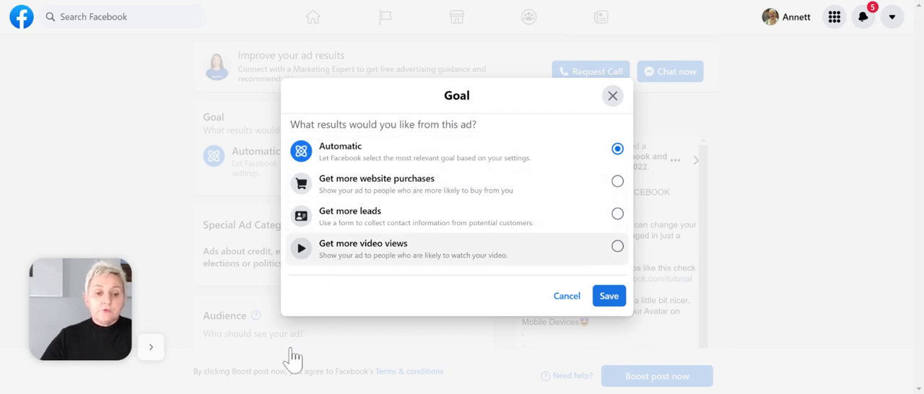
click(617, 246)
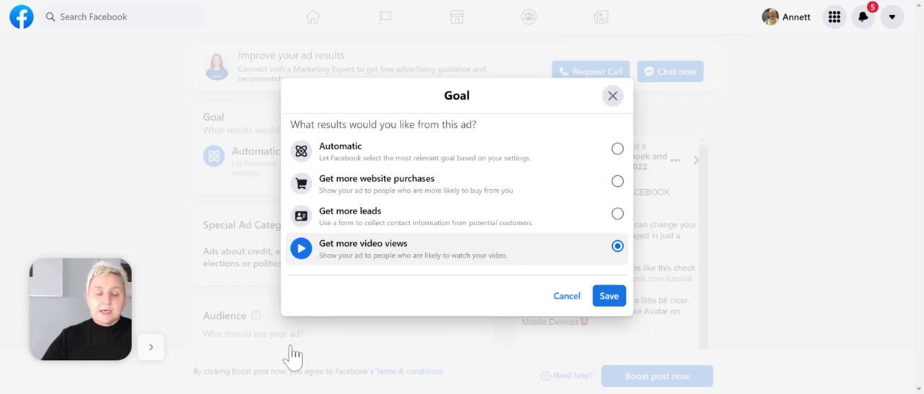
click(608, 296)
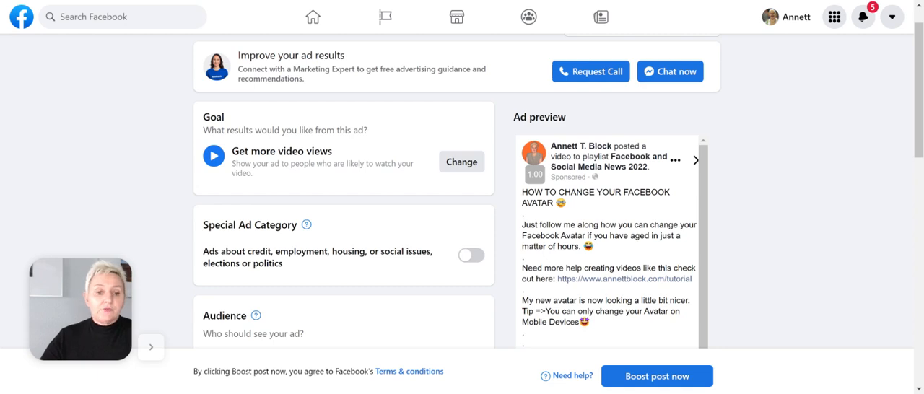
mouse_move(509, 343)
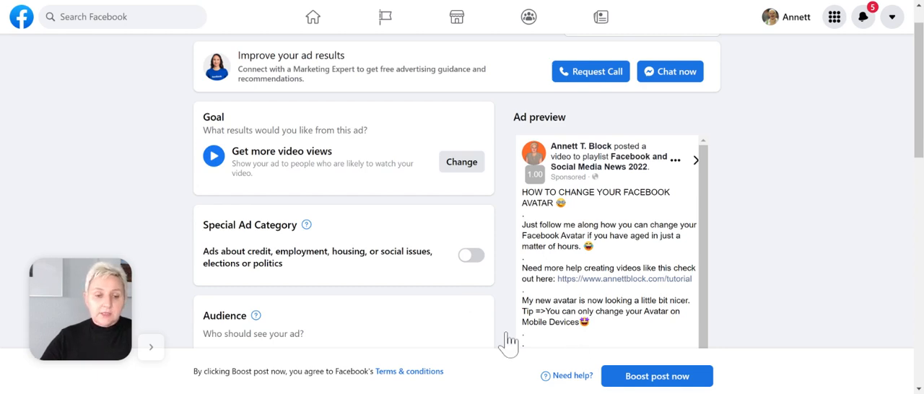
click(470, 255)
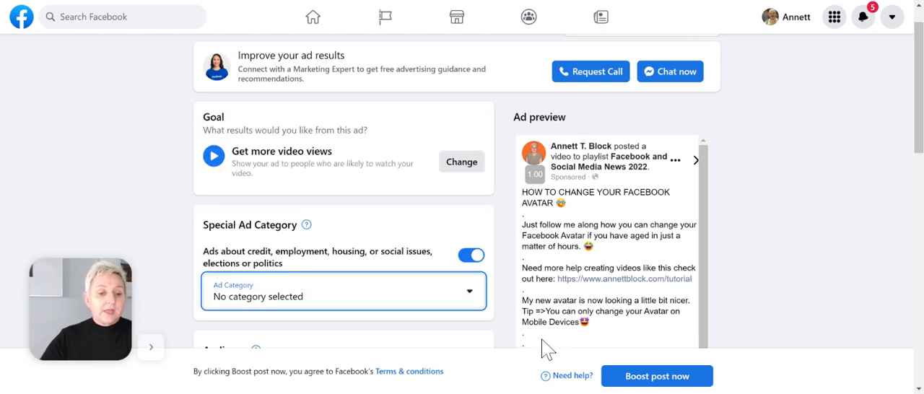
click(470, 255)
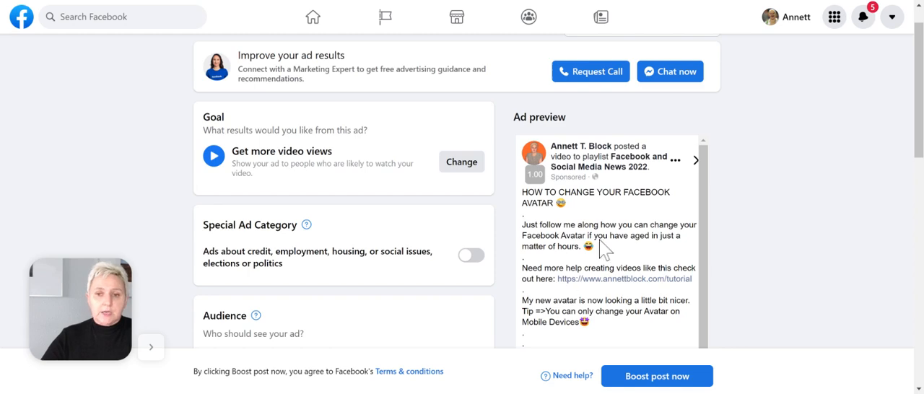
scroll(down, 3)
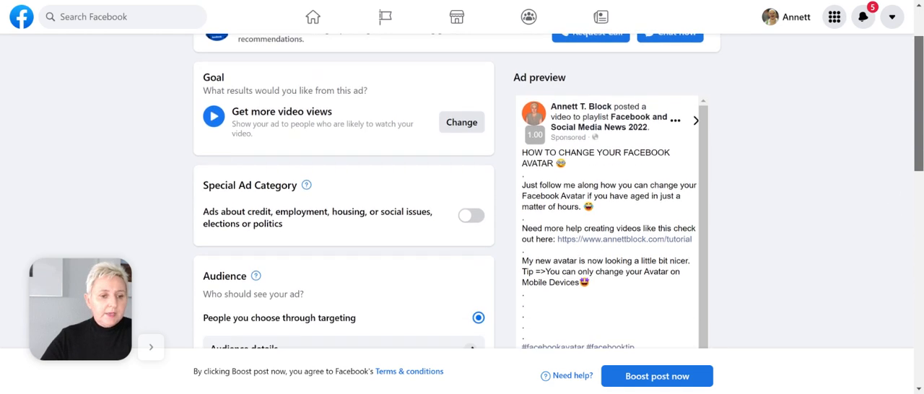
scroll(down, 3)
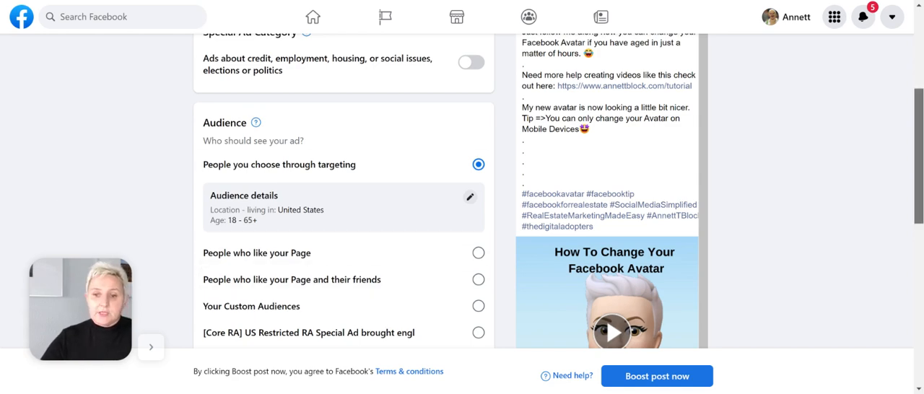
scroll(down, 3)
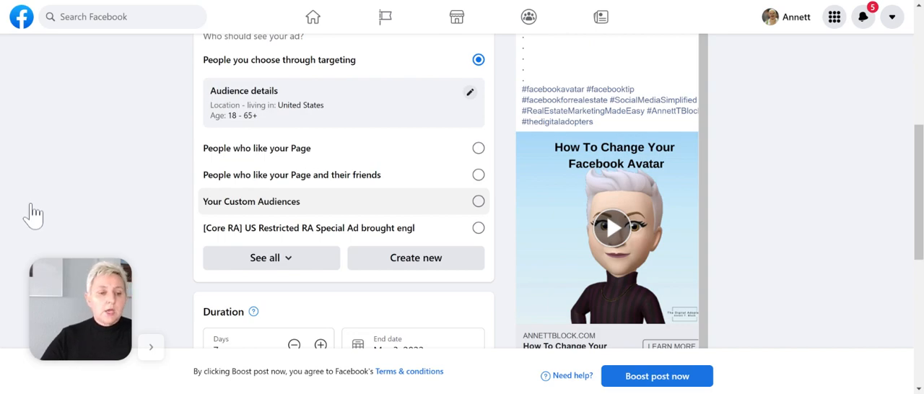
click(270, 257)
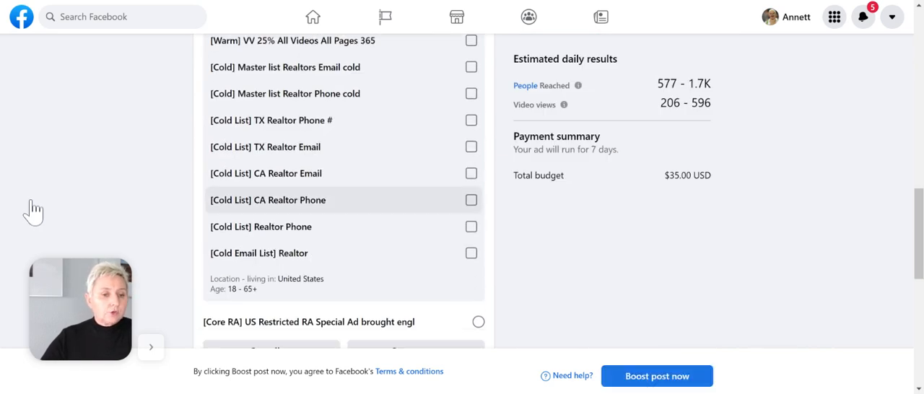
scroll(up, 3)
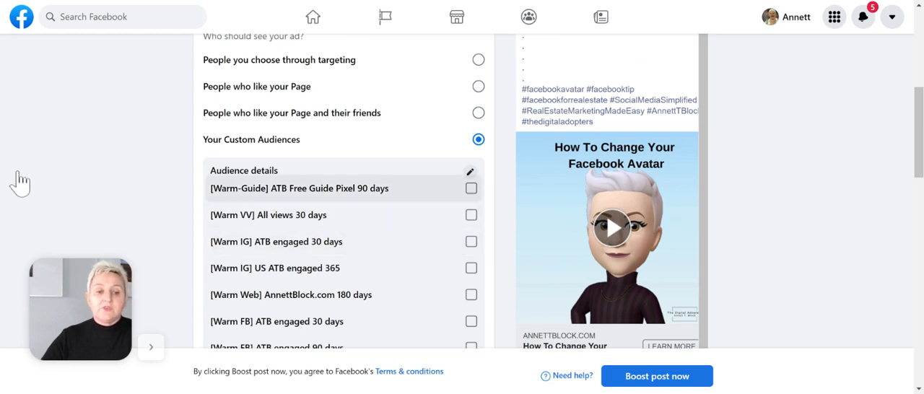
mouse_move(136, 78)
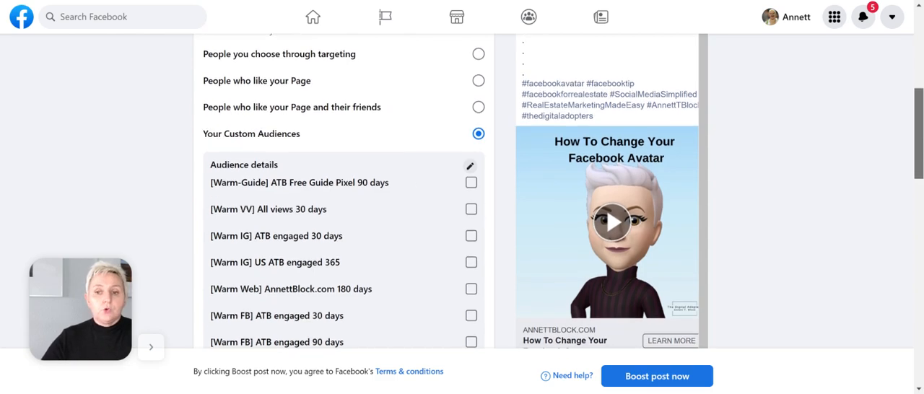
scroll(down, 3)
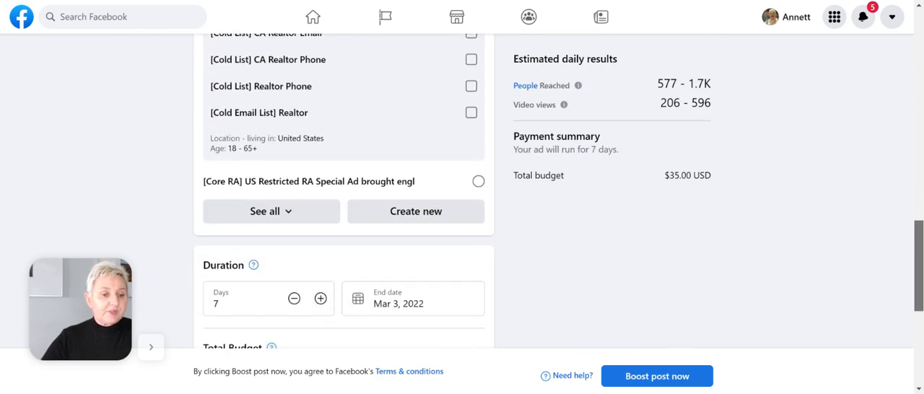
scroll(down, 3)
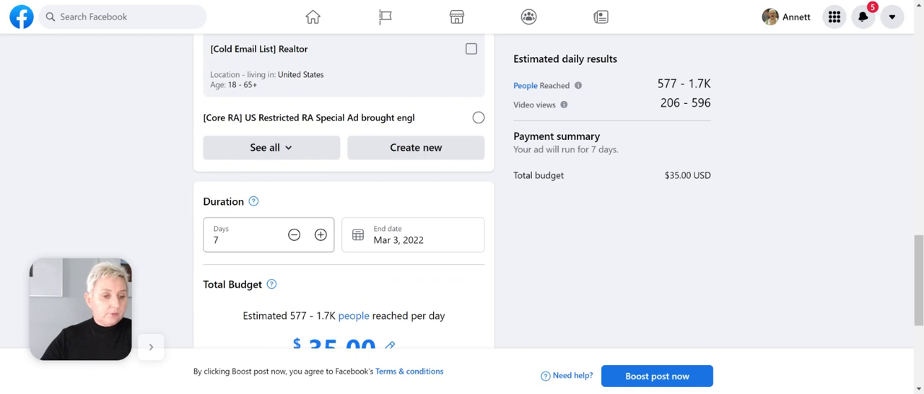
Step: Replace the $35.00 total budget with $7.00 for the 7-day boost
scroll(down, 3)
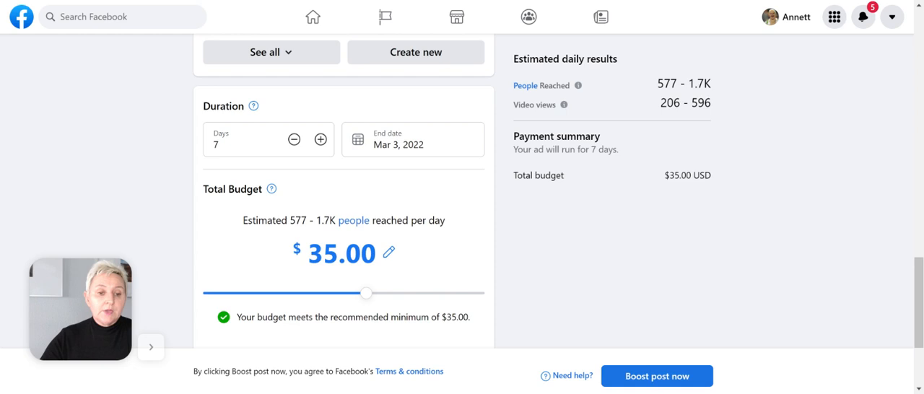
click(388, 252)
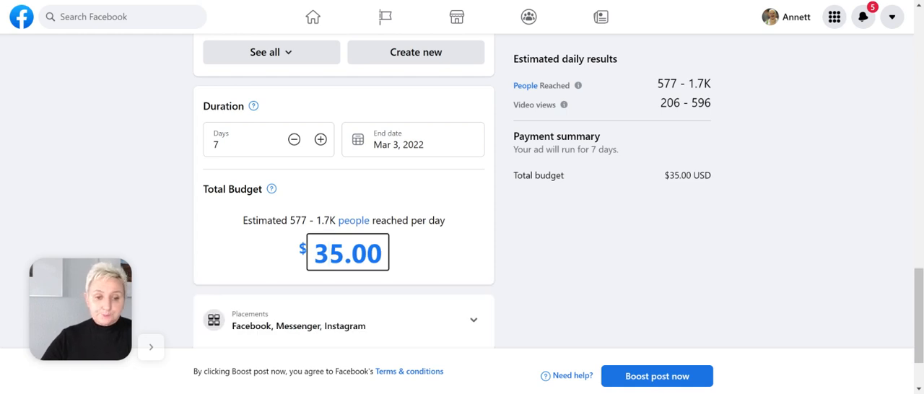
triple_click(347, 252)
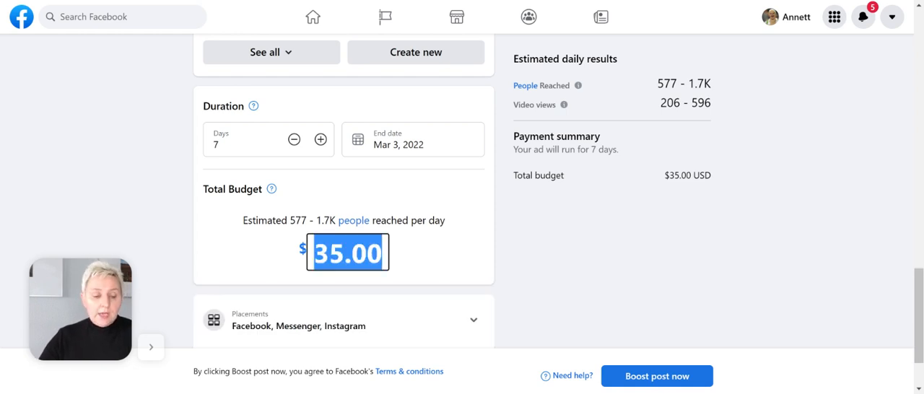
text(7)
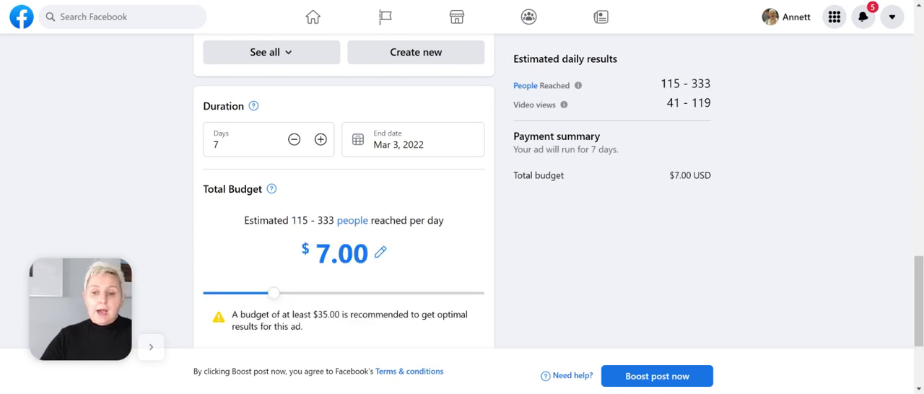
scroll(down, 3)
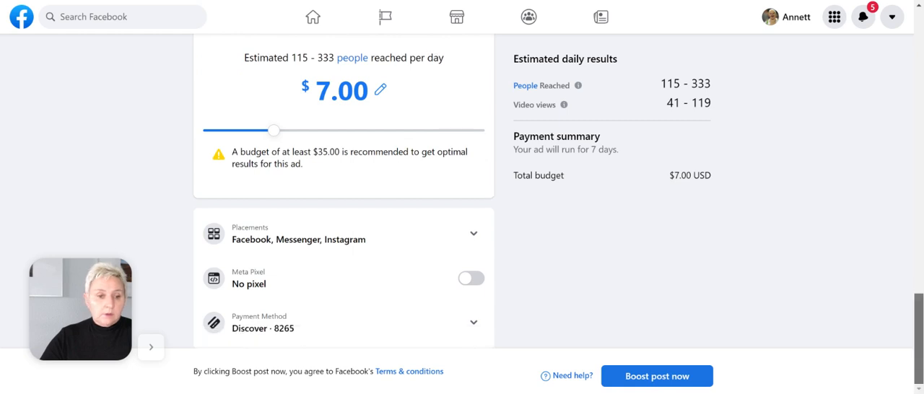
Step: Keep Facebook, Instagram and Messenger placements, enable the AnnettBlock.com Meta Pixel, and dismiss the create-pixel dialog
click(343, 234)
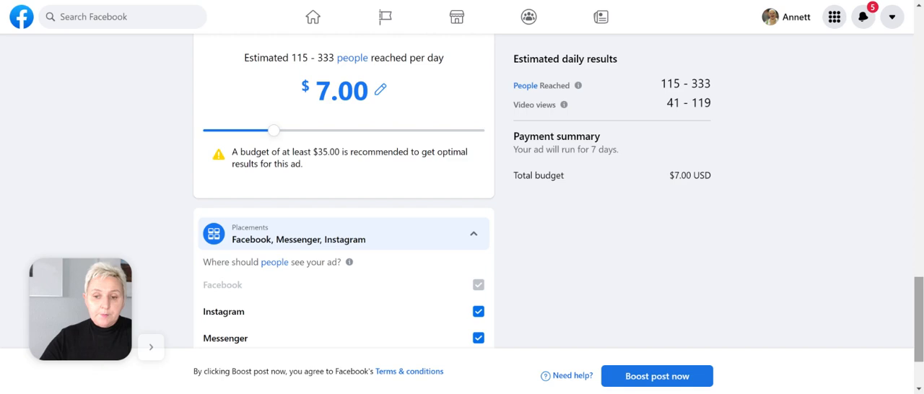
scroll(down, 3)
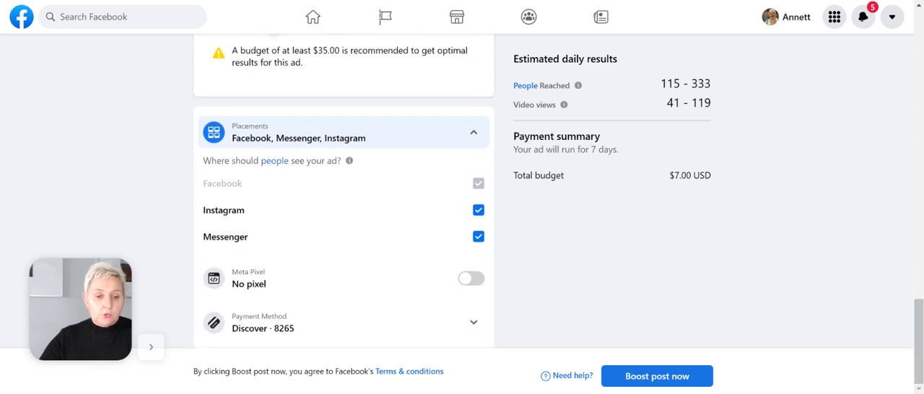
click(471, 278)
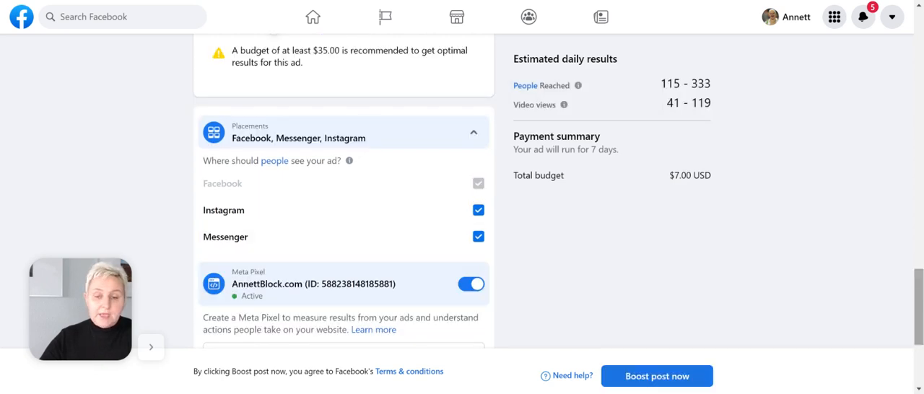
scroll(down, 3)
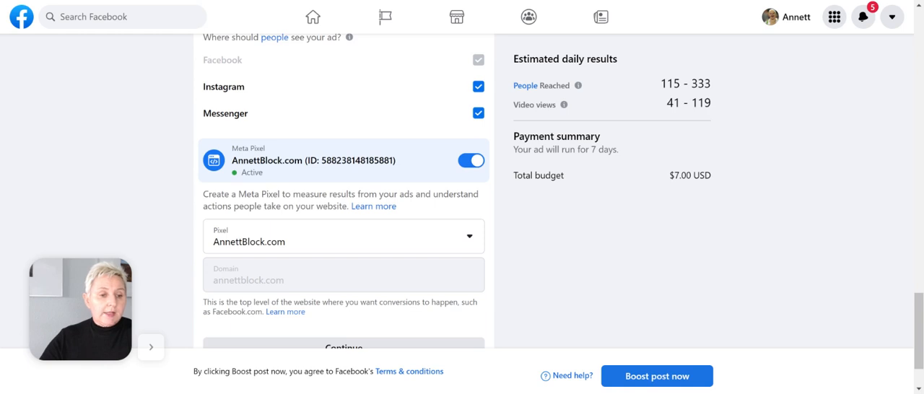
scroll(down, 3)
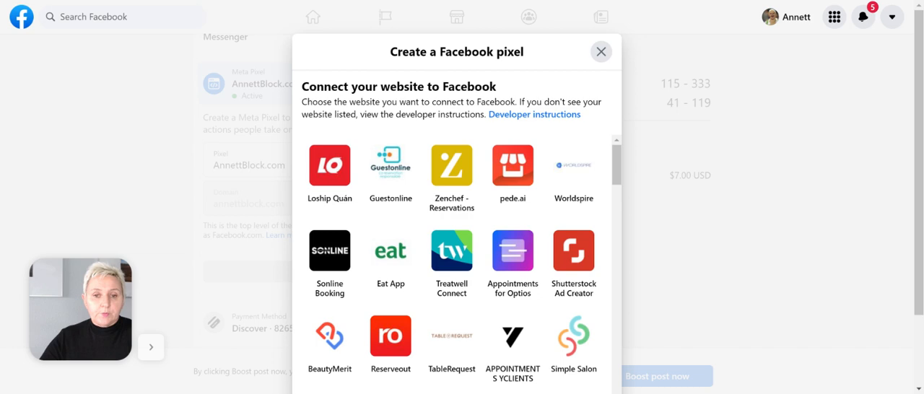
click(600, 51)
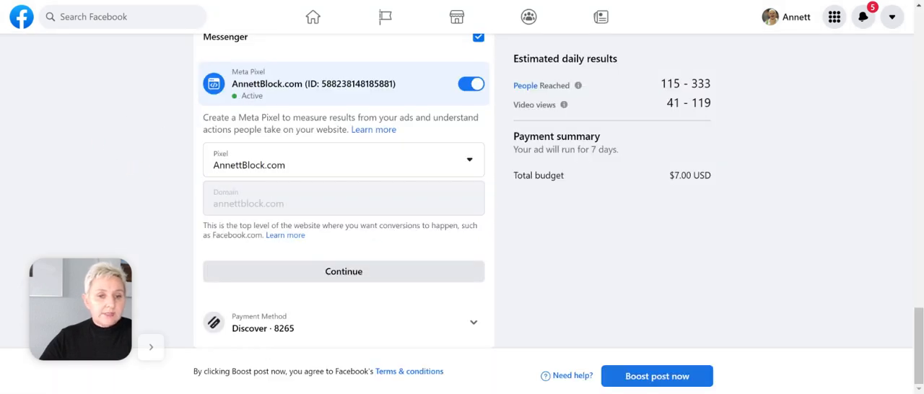